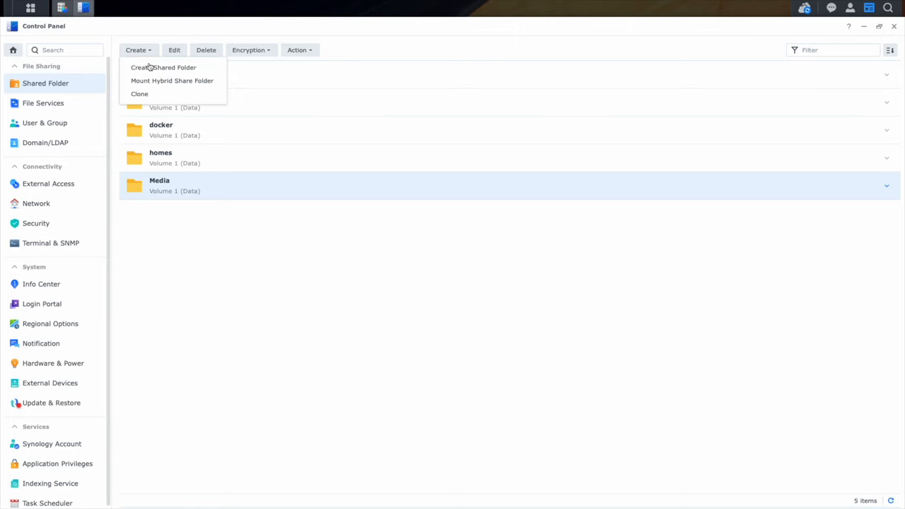
Step: Create an unencrypted 'Google Drive' shared folder with read/write access for the third local user
left_click(163, 67)
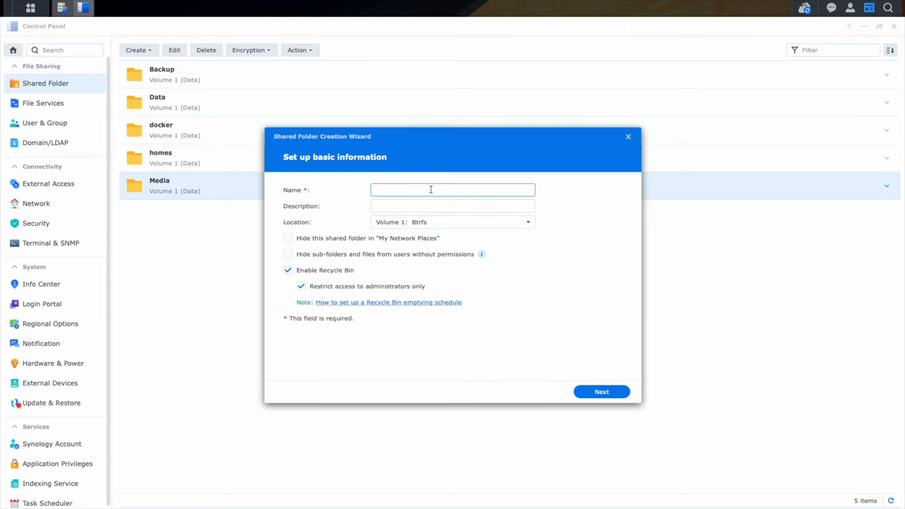
type("Google Drive")
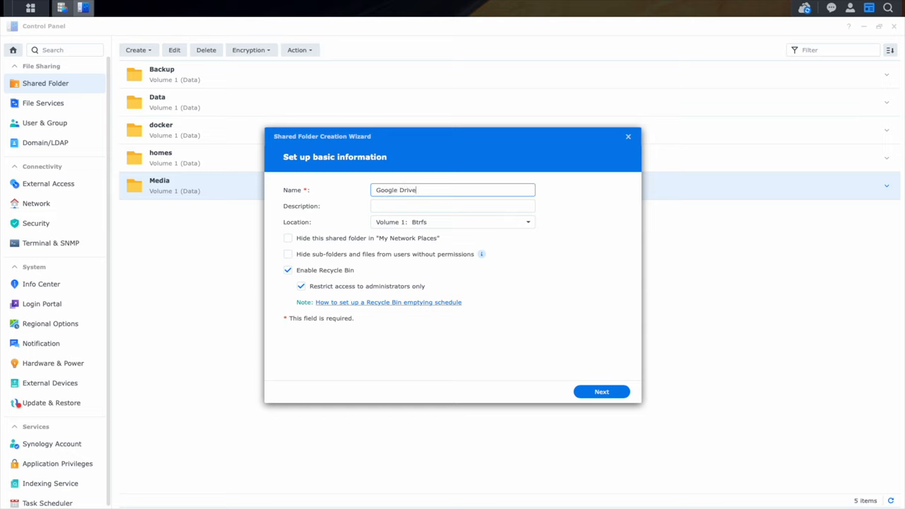
left_click(601, 392)
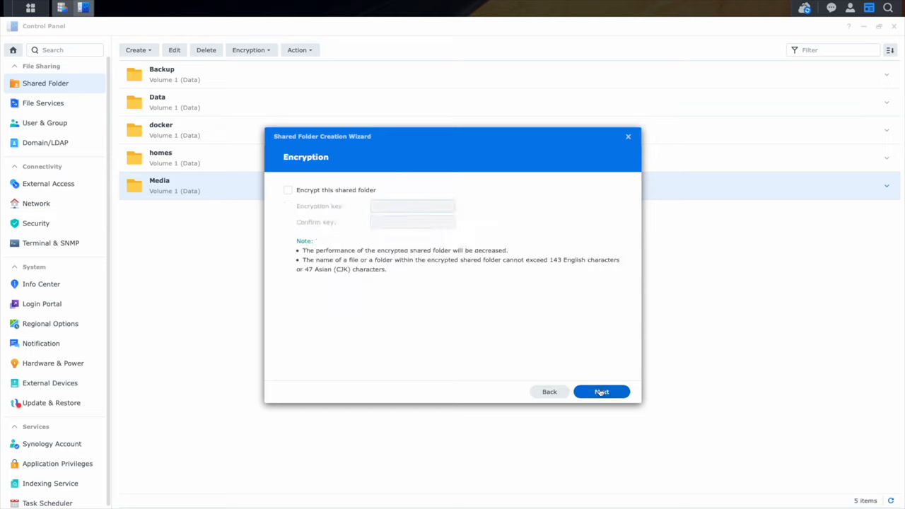
left_click(602, 392)
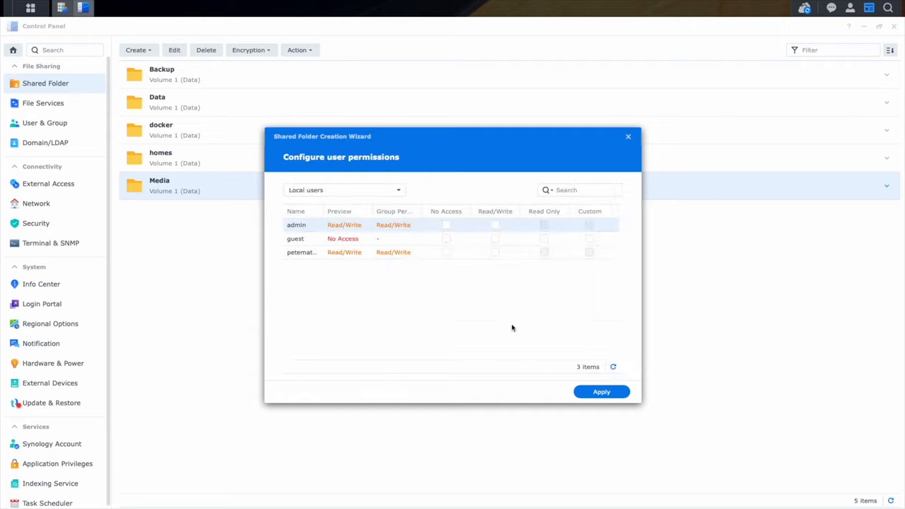
left_click(495, 253)
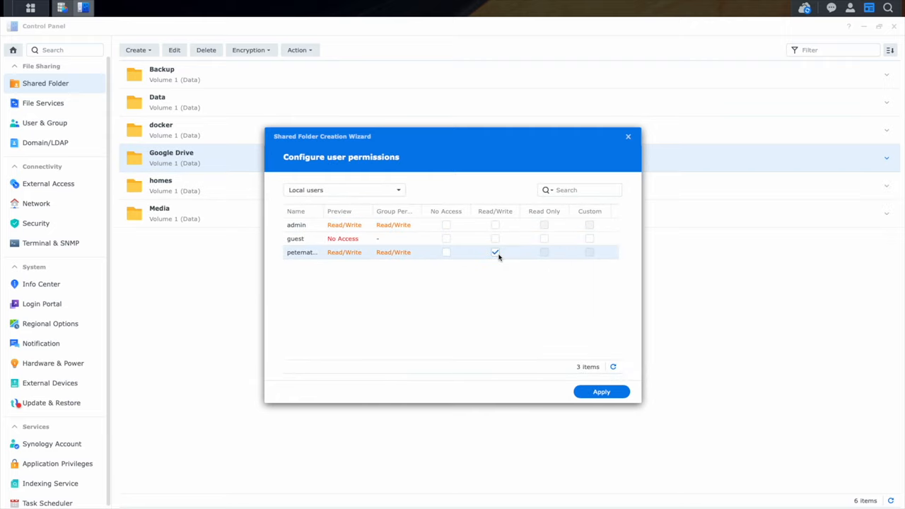
left_click(601, 392)
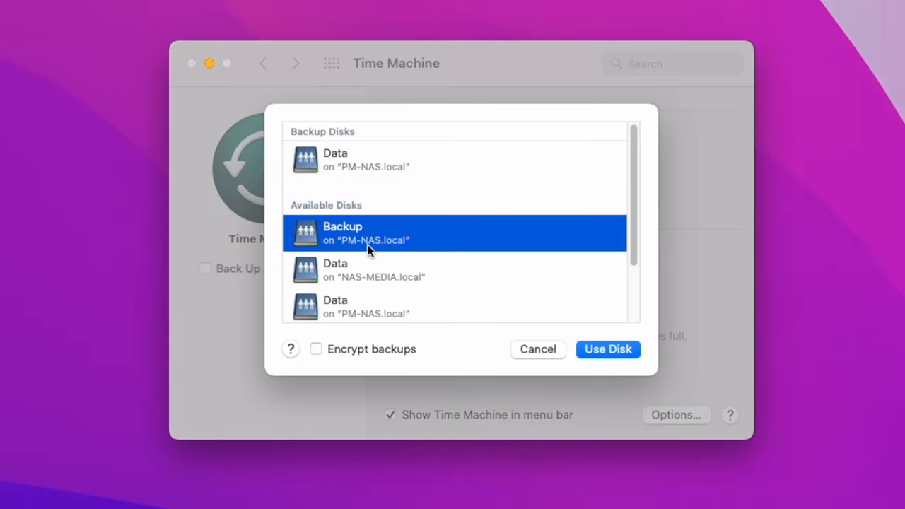
Step: Select the Backup share as an encrypted Time Machine disk, replacing and erasing the old backup
left_click(315, 349)
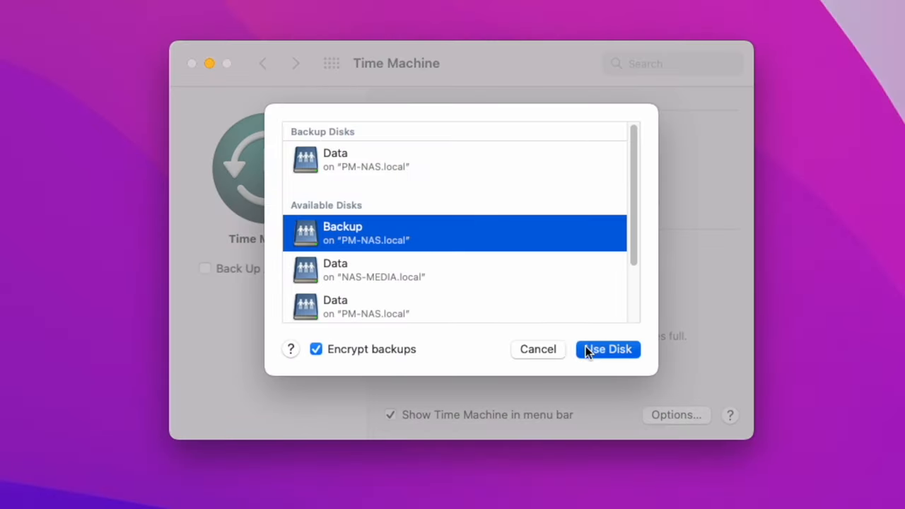
left_click(607, 348)
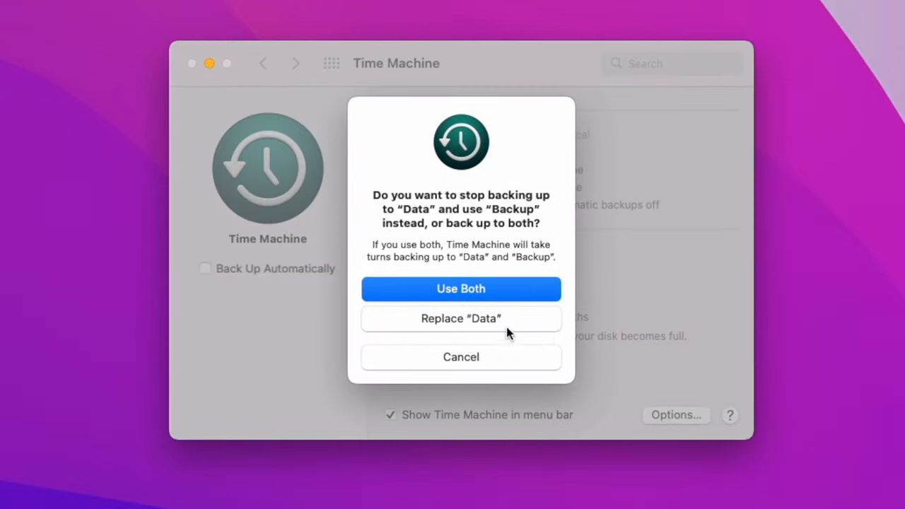
left_click(461, 289)
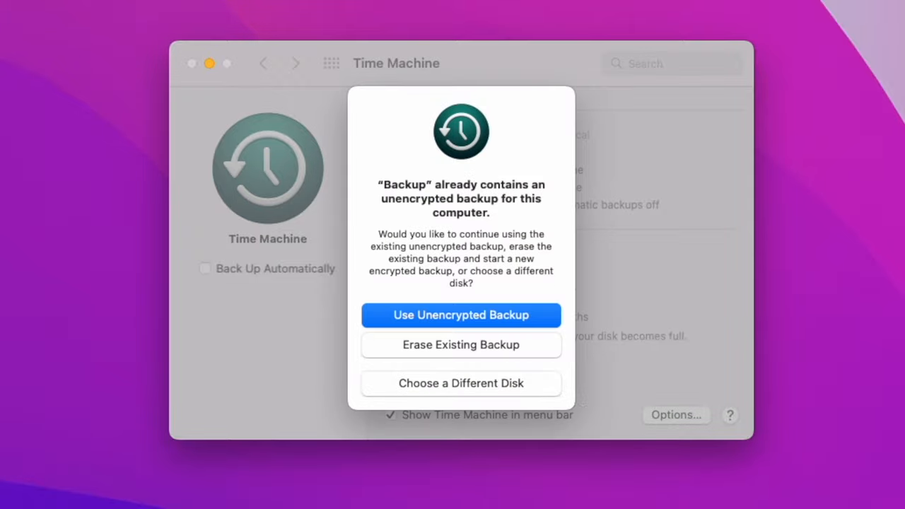
mouse_move(447, 348)
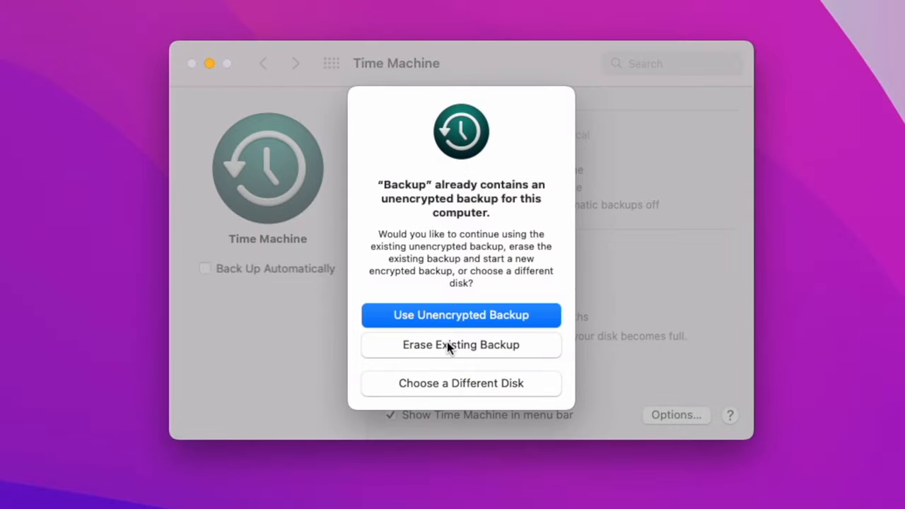
left_click(461, 345)
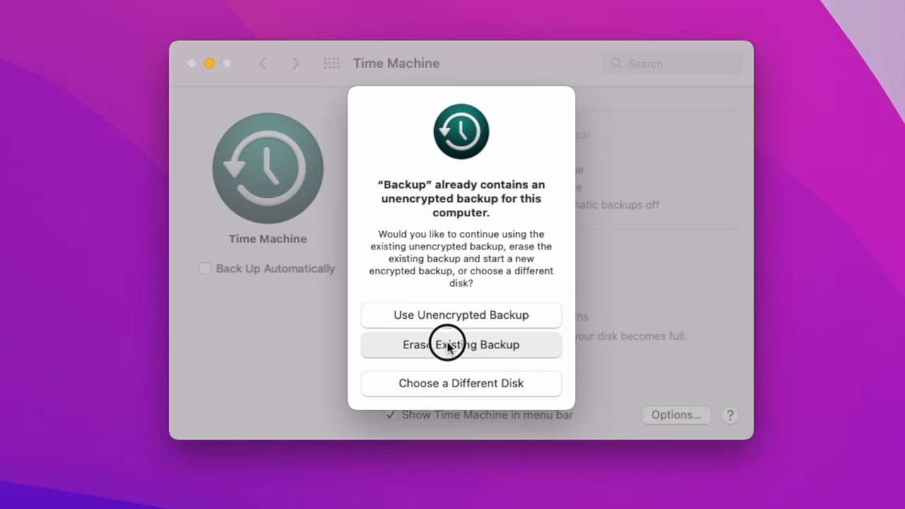
Step: Enter the backup password and encrypt the disk
left_click(460, 344)
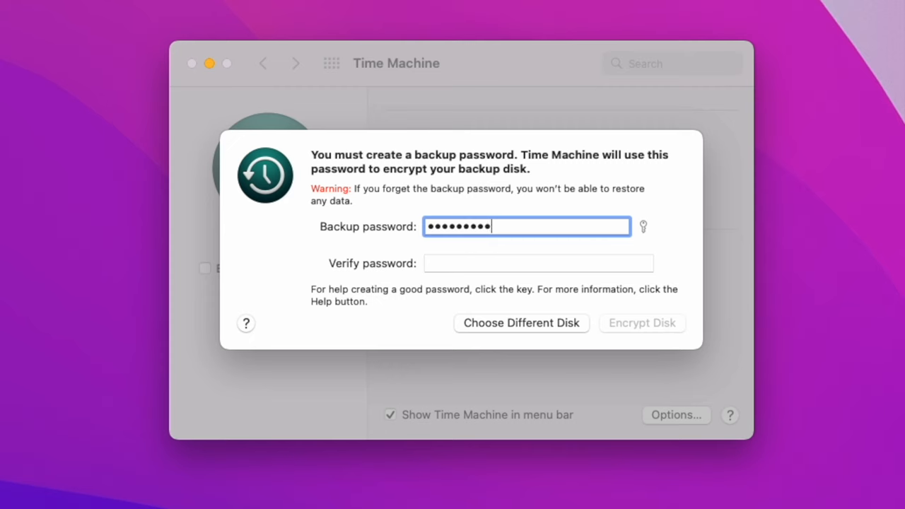
type("••••••••")
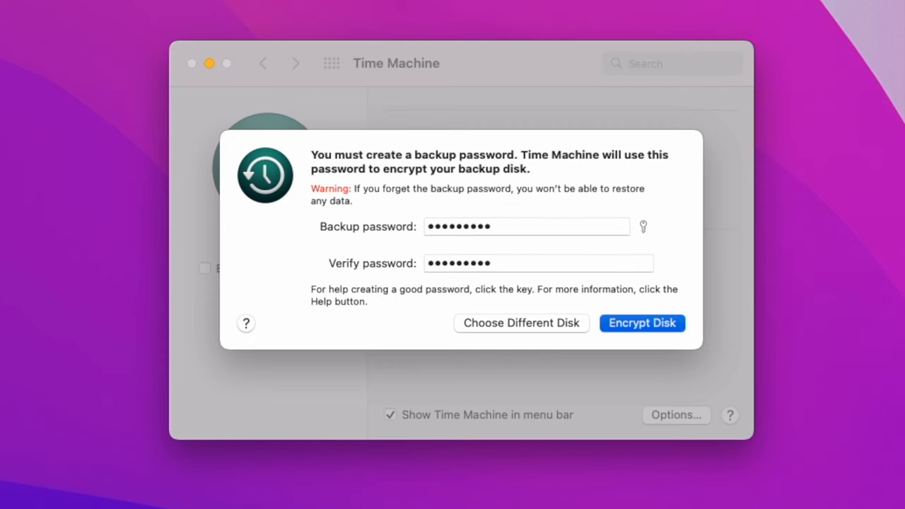
left_click(641, 323)
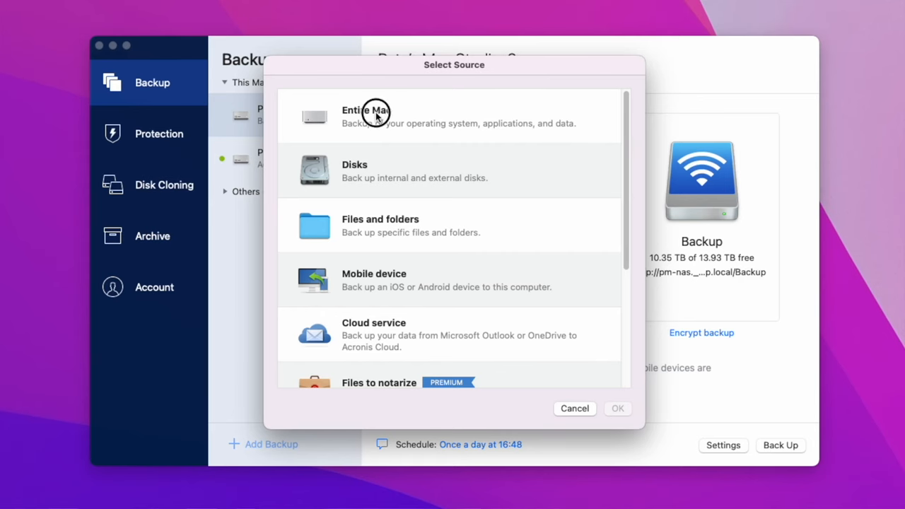
Step: Choose Entire Mac as the Acronis backup source
left_click(365, 111)
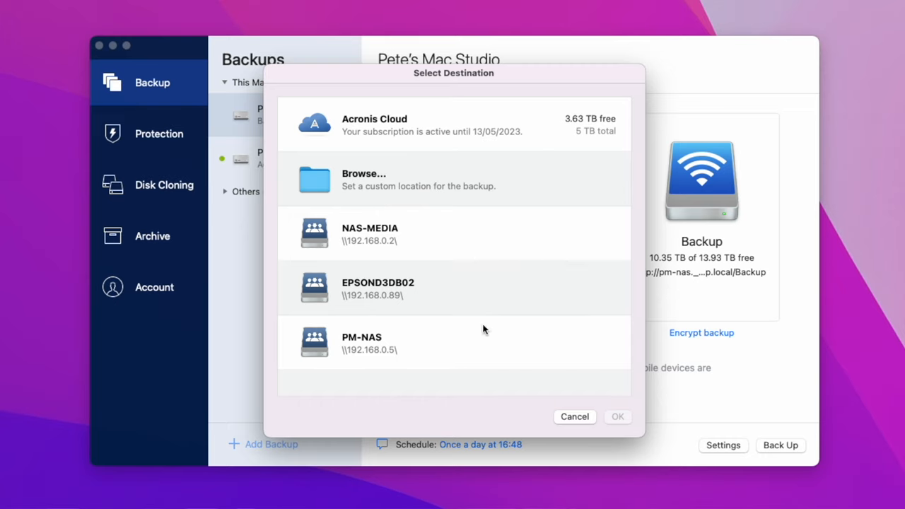
mouse_move(385, 187)
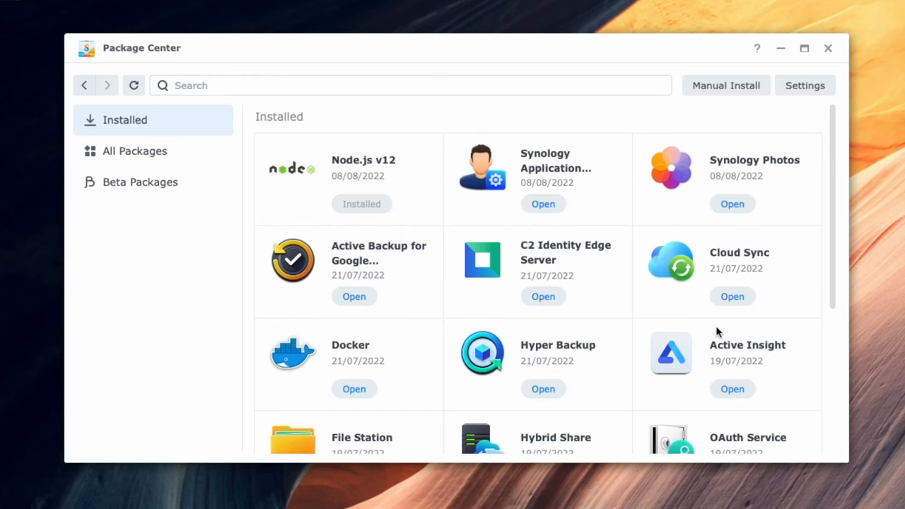
mouse_move(732, 297)
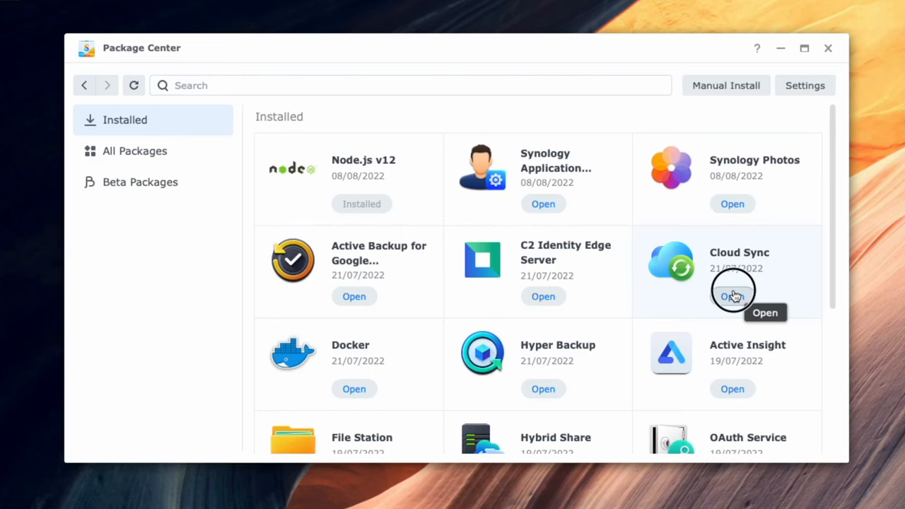
Step: Launch Cloud Sync and review the Google Drive connection's Settings and Overview tabs
left_click(732, 296)
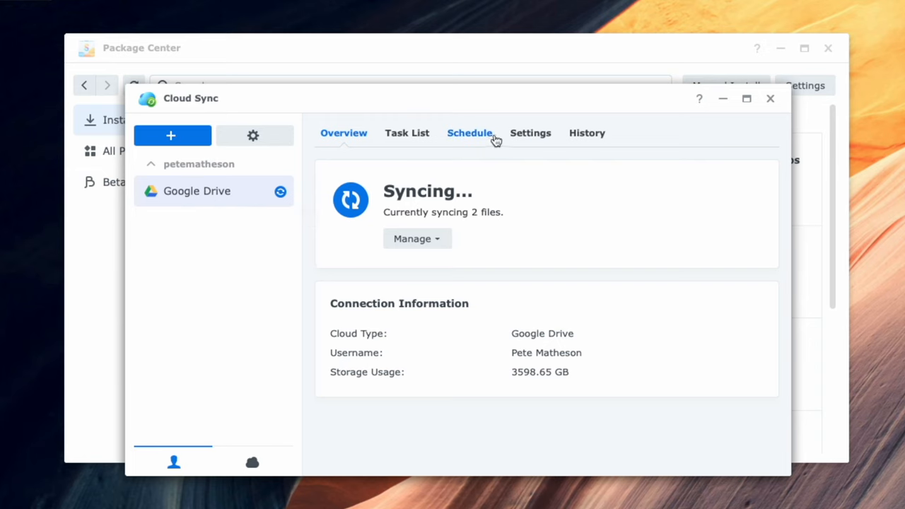
left_click(531, 133)
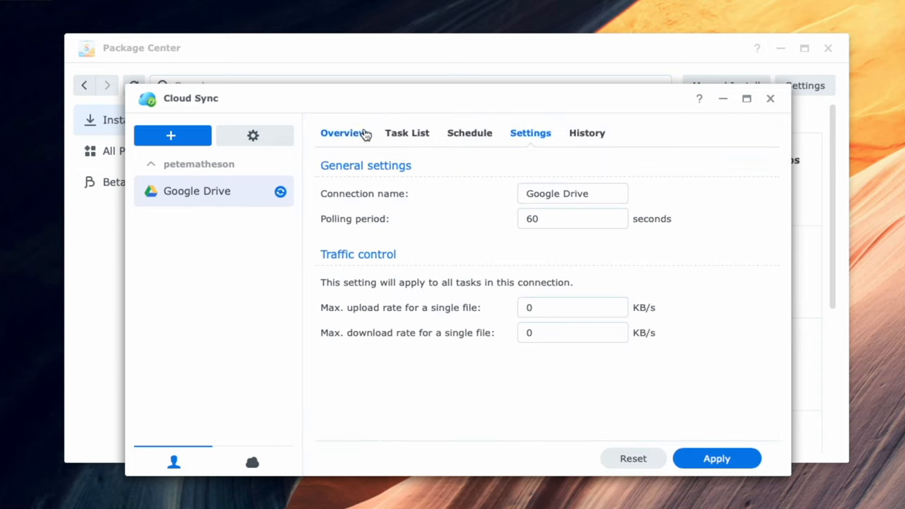
left_click(173, 135)
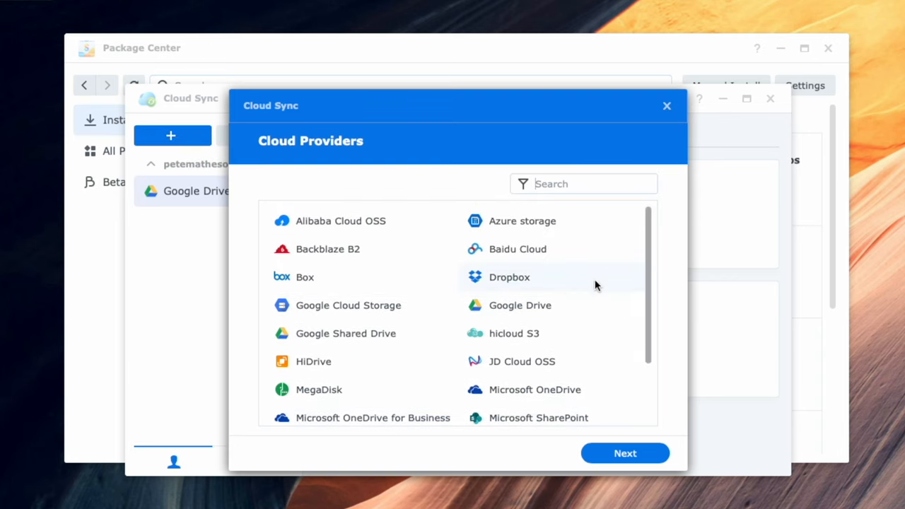
Step: Add a Google Drive connection that downloads remote changes only
left_click(520, 304)
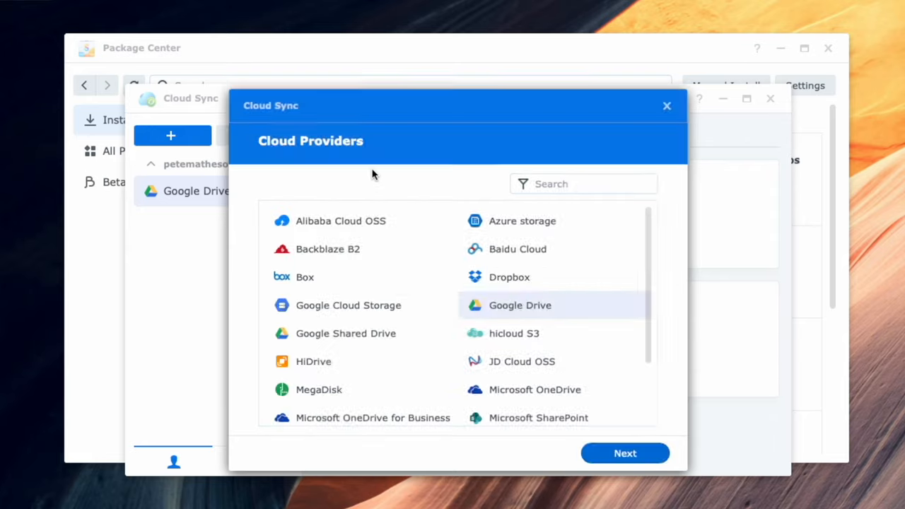
left_click(625, 453)
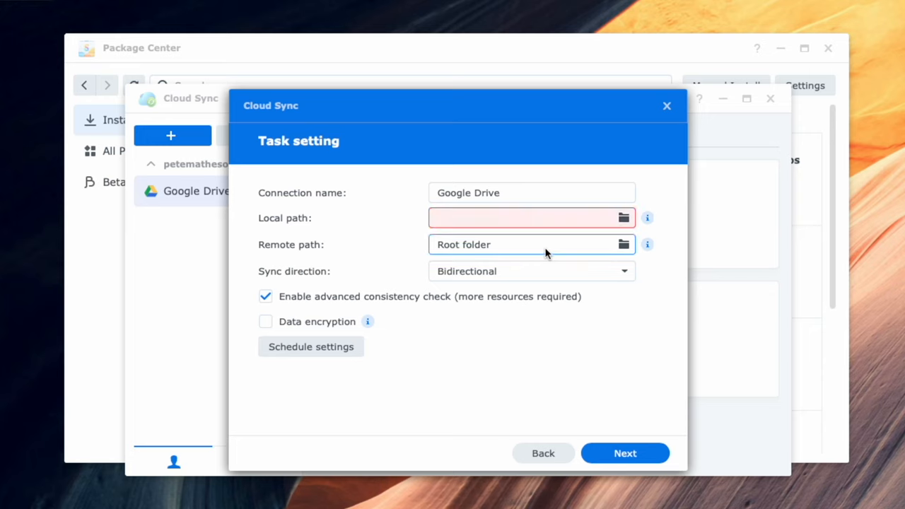
left_click(531, 271)
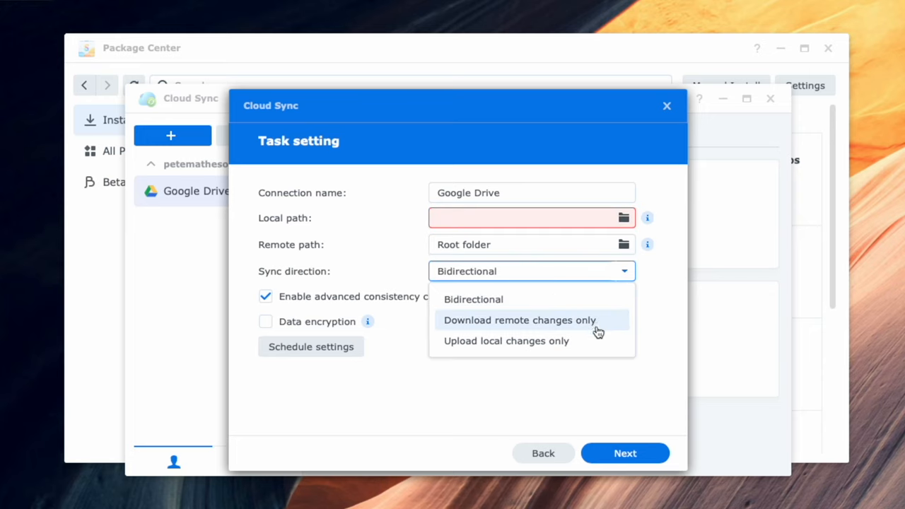
left_click(531, 271)
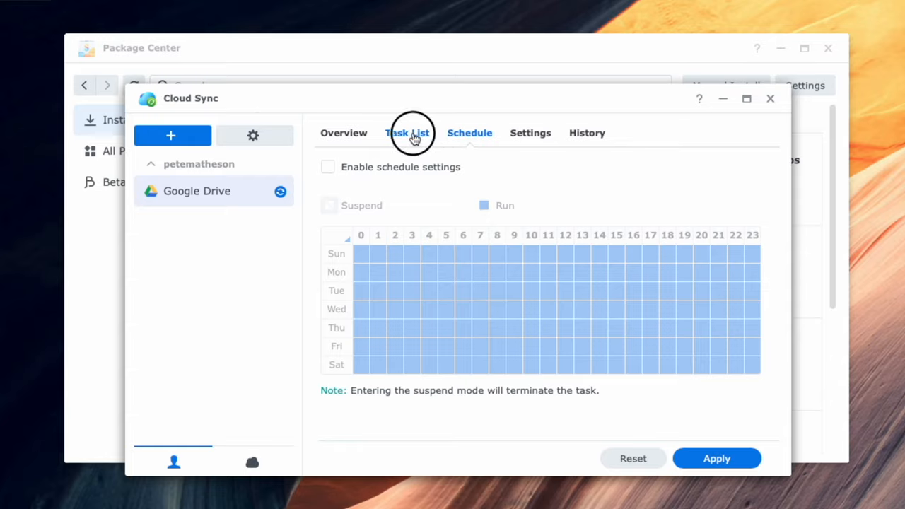
Step: Review the Google Drive sync status and history, then open the general Cloud Sync settings
left_click(407, 133)
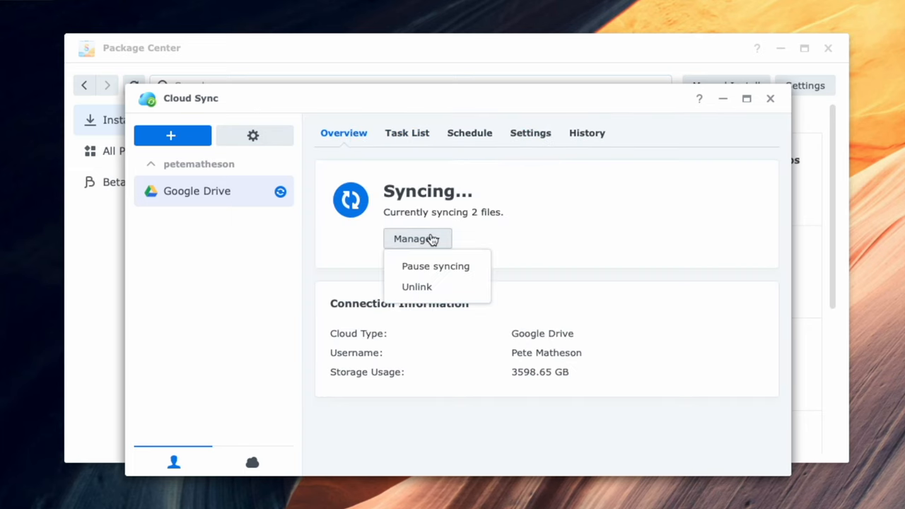
left_click(587, 133)
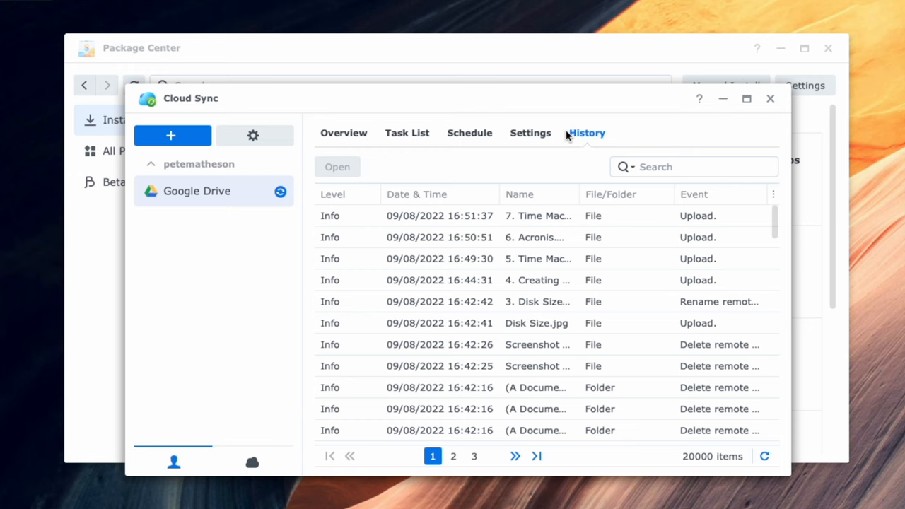
left_click(252, 135)
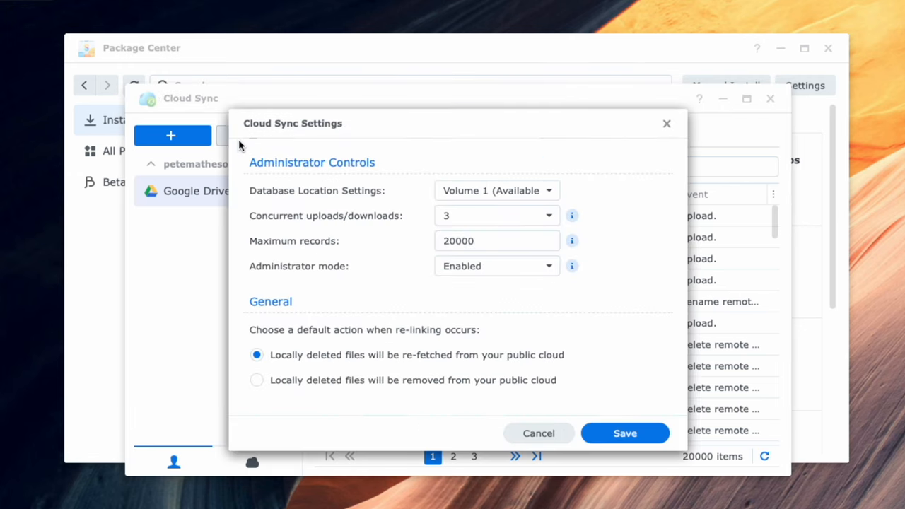
mouse_move(666, 125)
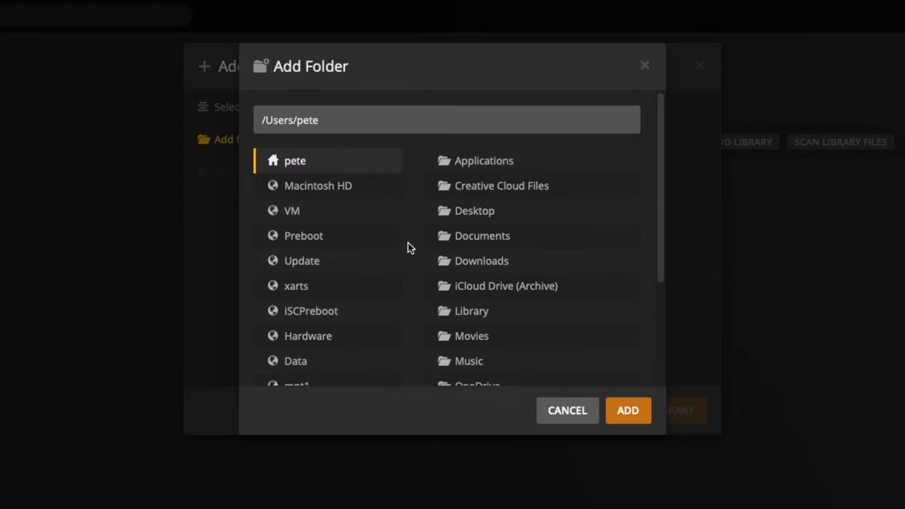
Step: Add the Plex share's Music folder as a library source
scroll("down", 3)
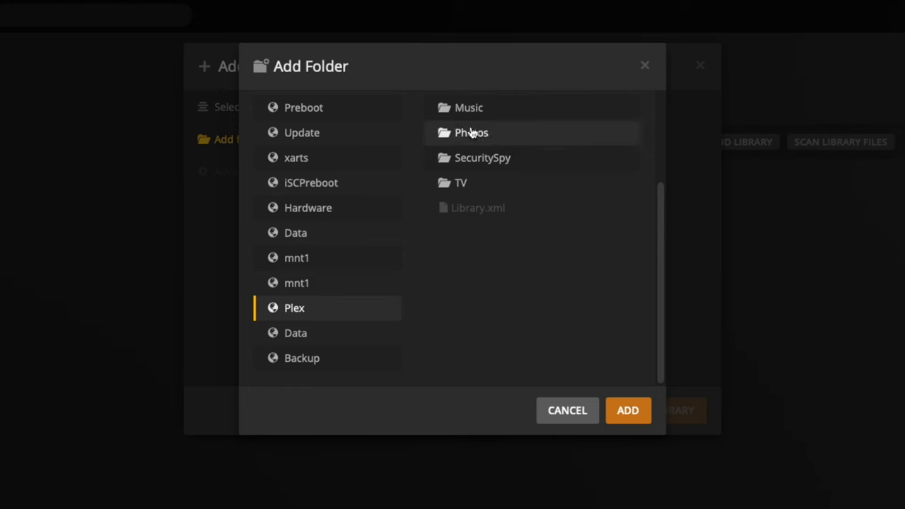
left_click(472, 133)
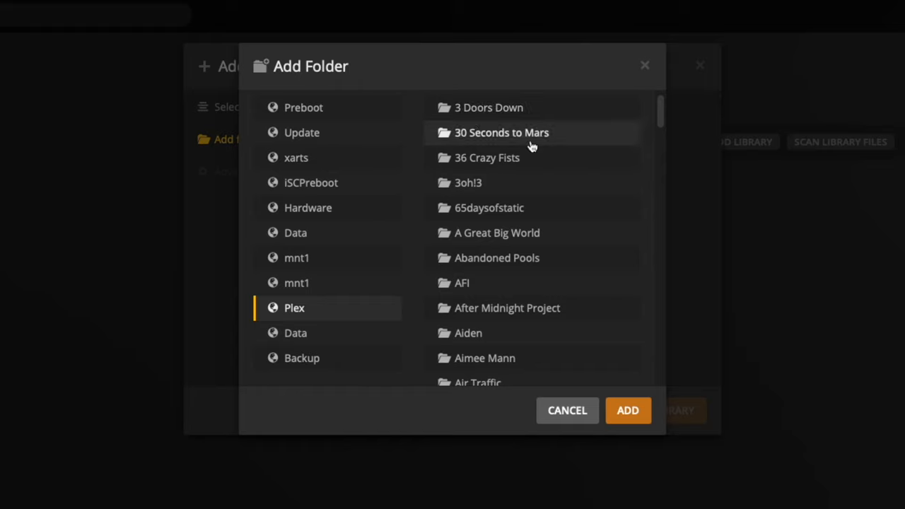
mouse_move(628, 410)
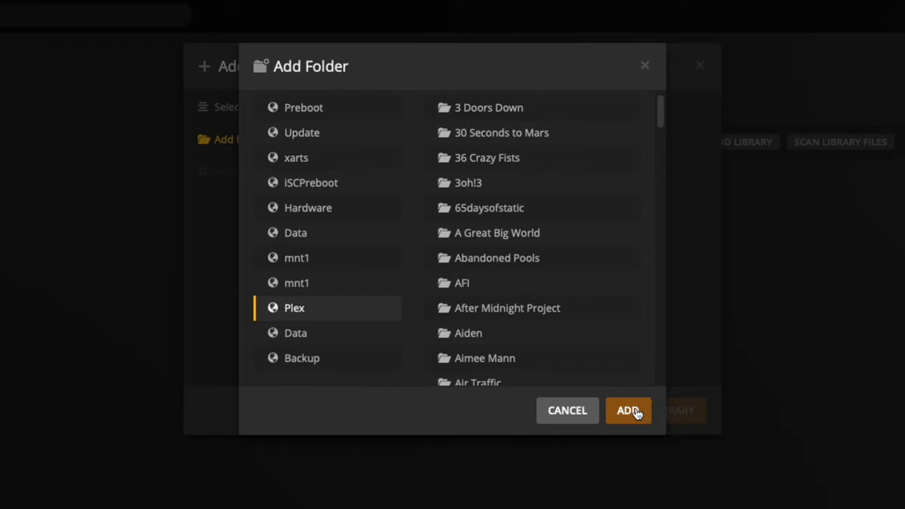
left_click(627, 410)
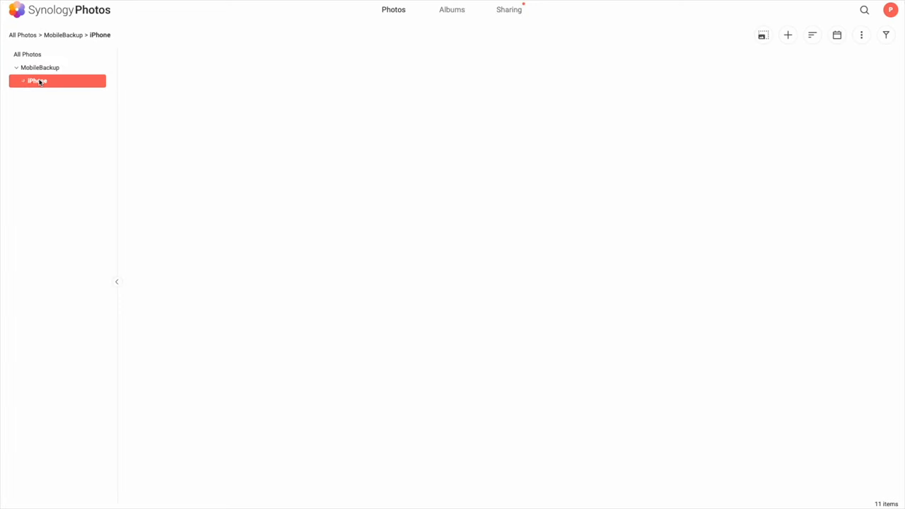
Step: View the iPhone backup folder and Synology Photos' Shared Space and Global settings
left_click(42, 226)
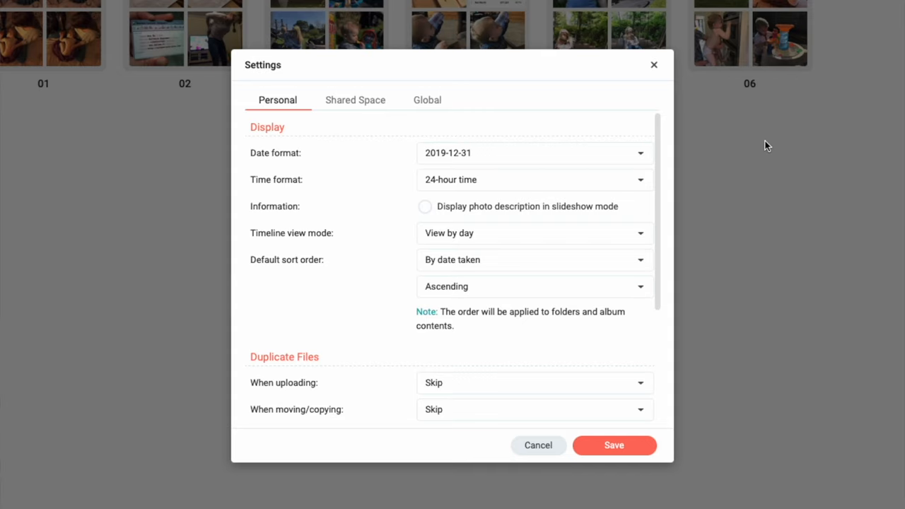
left_click(355, 99)
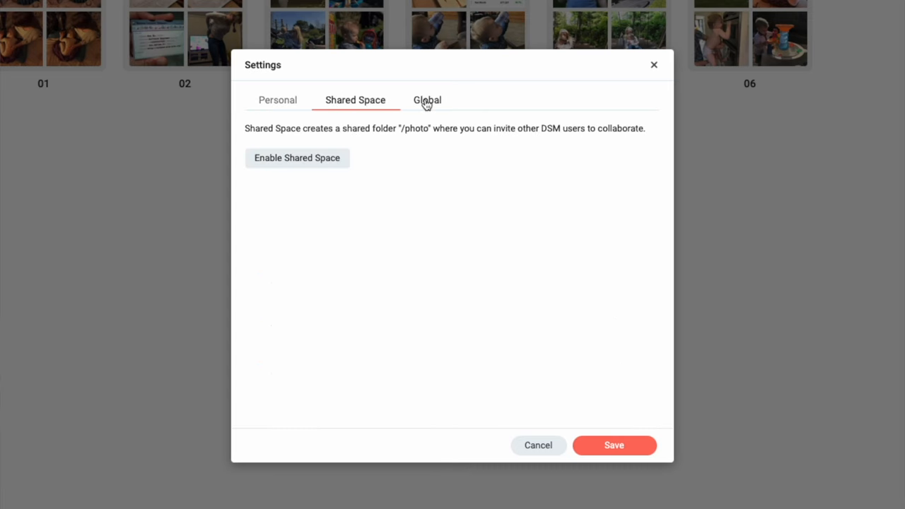
left_click(427, 99)
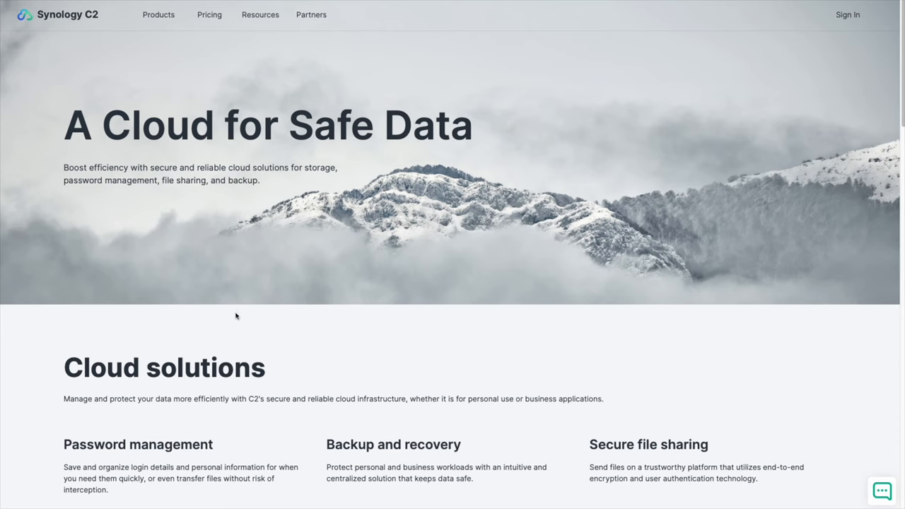
Step: Open the C2 Backup card under Cloud solutions
scroll("down", 3)
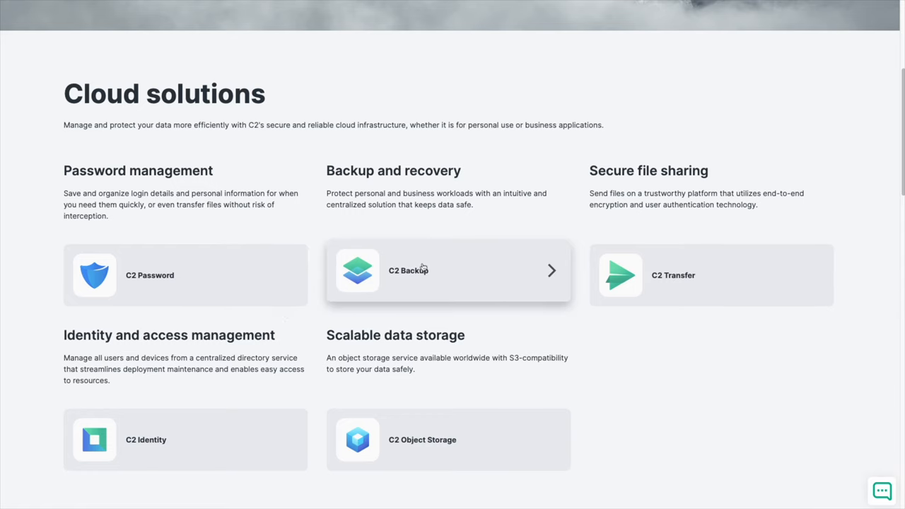
left_click(449, 274)
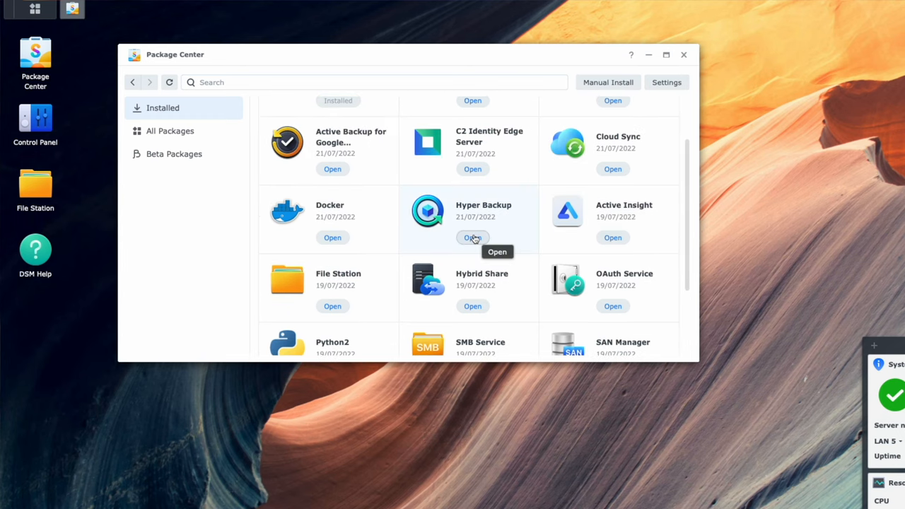
Step: Launch Hyper Backup, confirm the Data, Google Drive and Media folders, and start the C2 backup
left_click(472, 237)
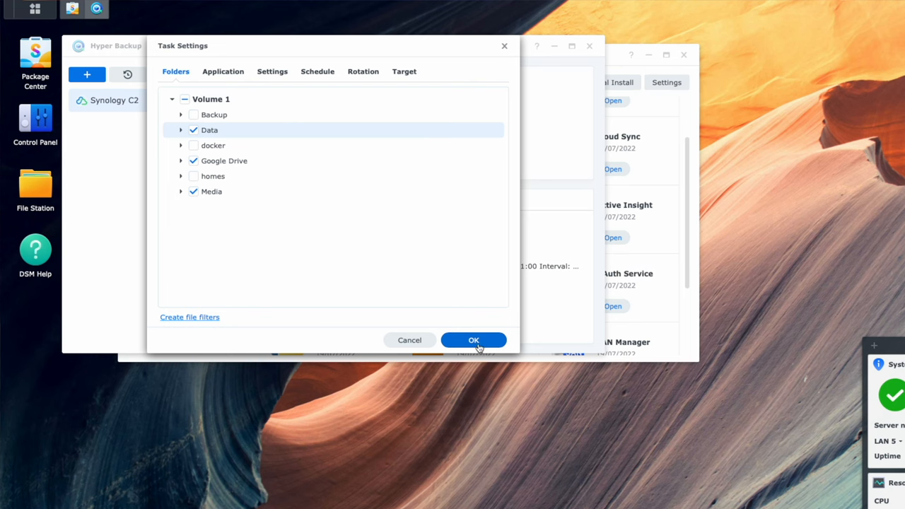
left_click(473, 340)
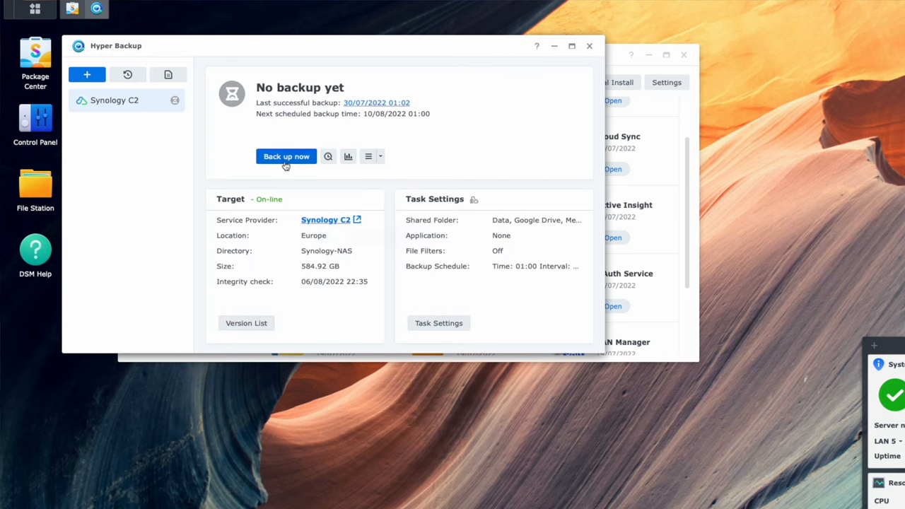
left_click(285, 157)
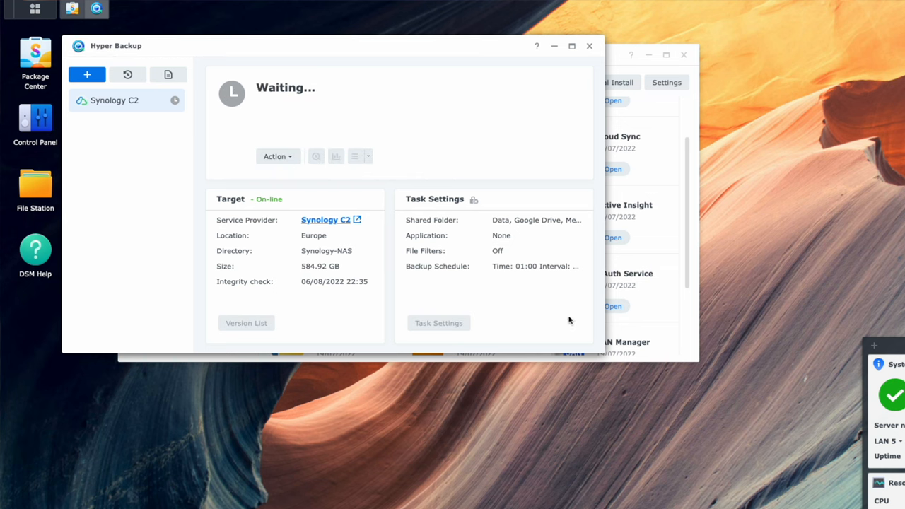